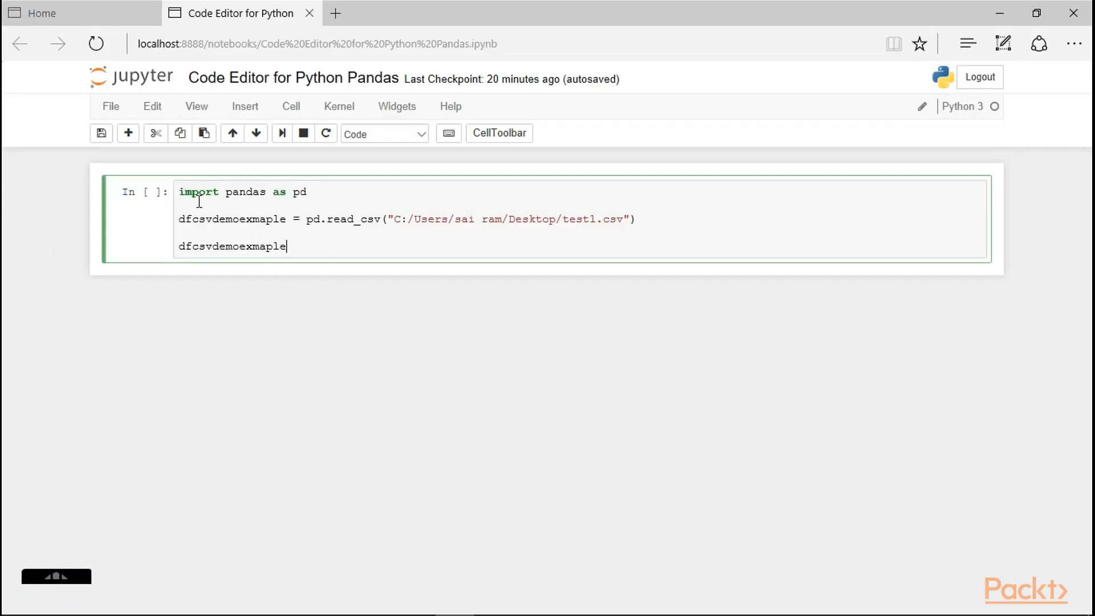
# Switch to the Python XML Code Editor notebook that parses the staff XML with minidom
pyautogui.click(402, 12)
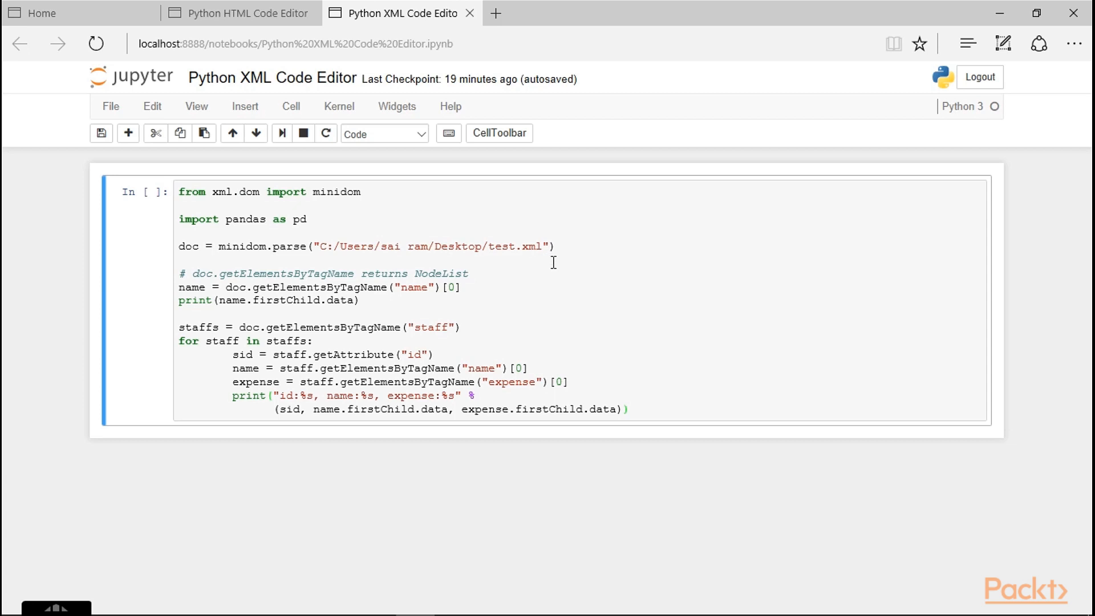
pyautogui.moveTo(394, 300)
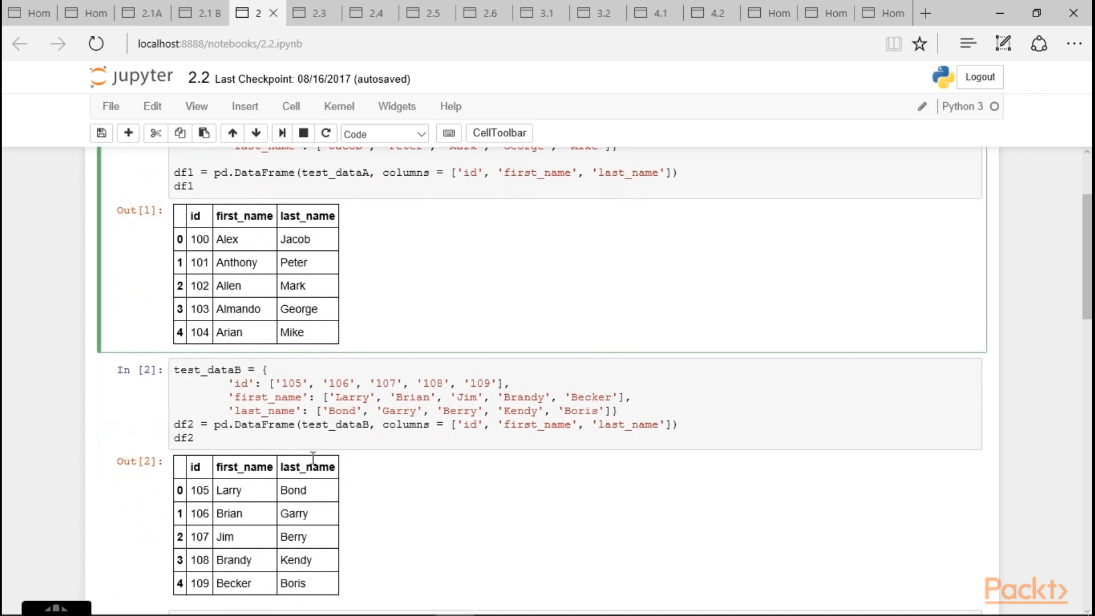
# Browse the 2.3 pivot table and 2.5 string methods notebooks, then land on notebook 3.1
pyautogui.click(313, 13)
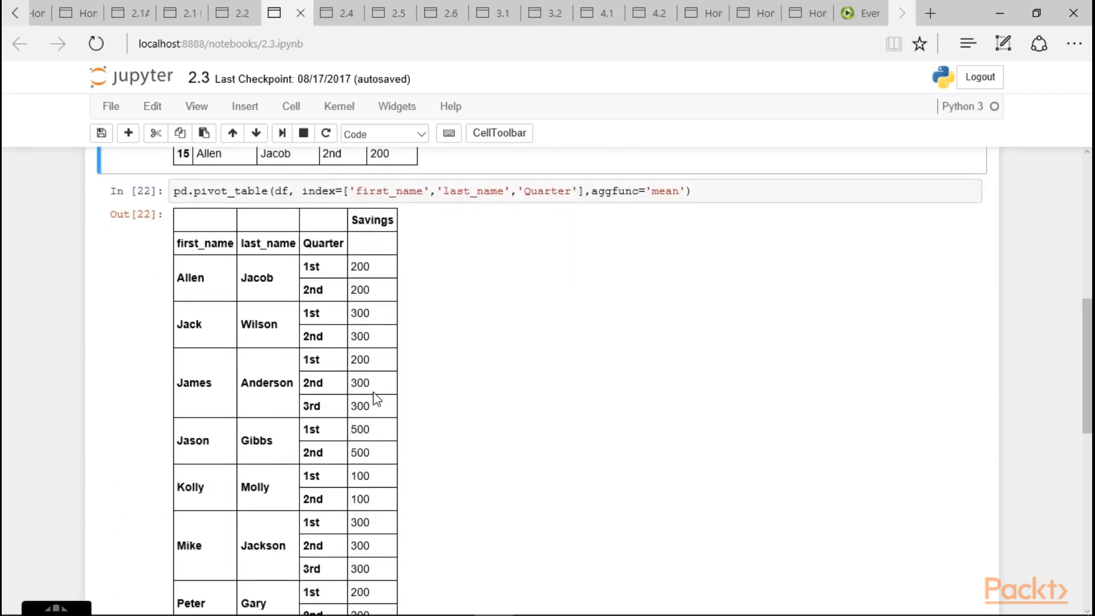
pyautogui.scroll(-3)
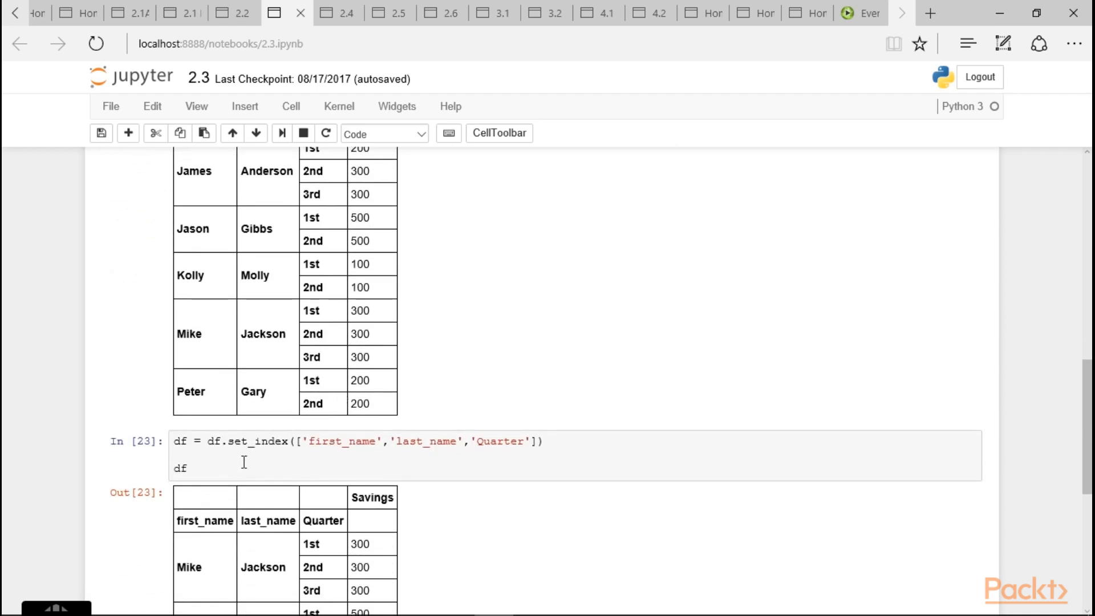
pyautogui.click(396, 13)
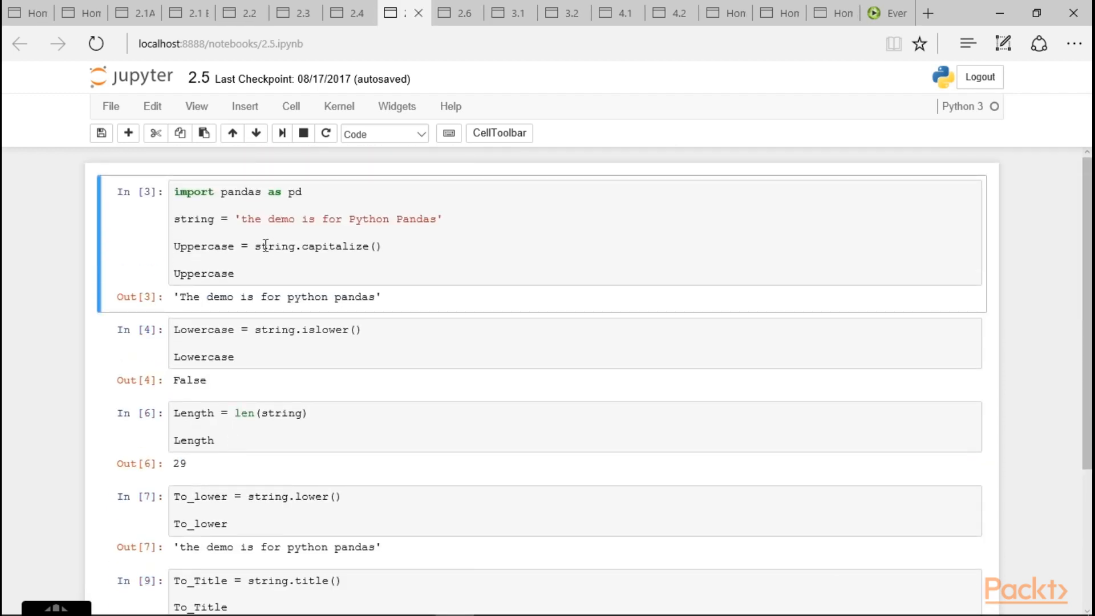
pyautogui.moveTo(381, 228)
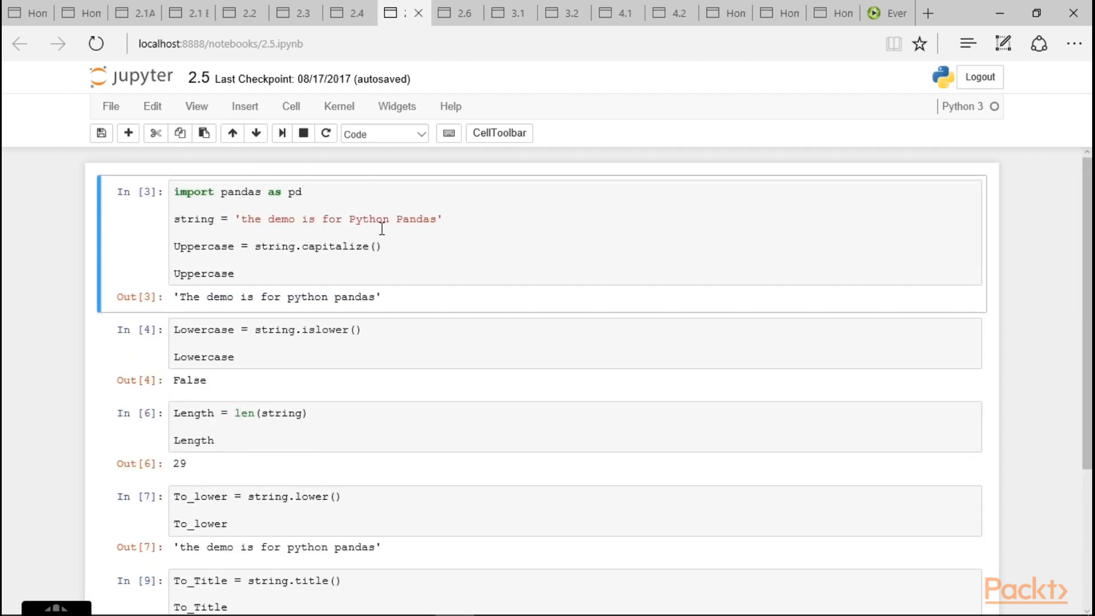
pyautogui.click(454, 13)
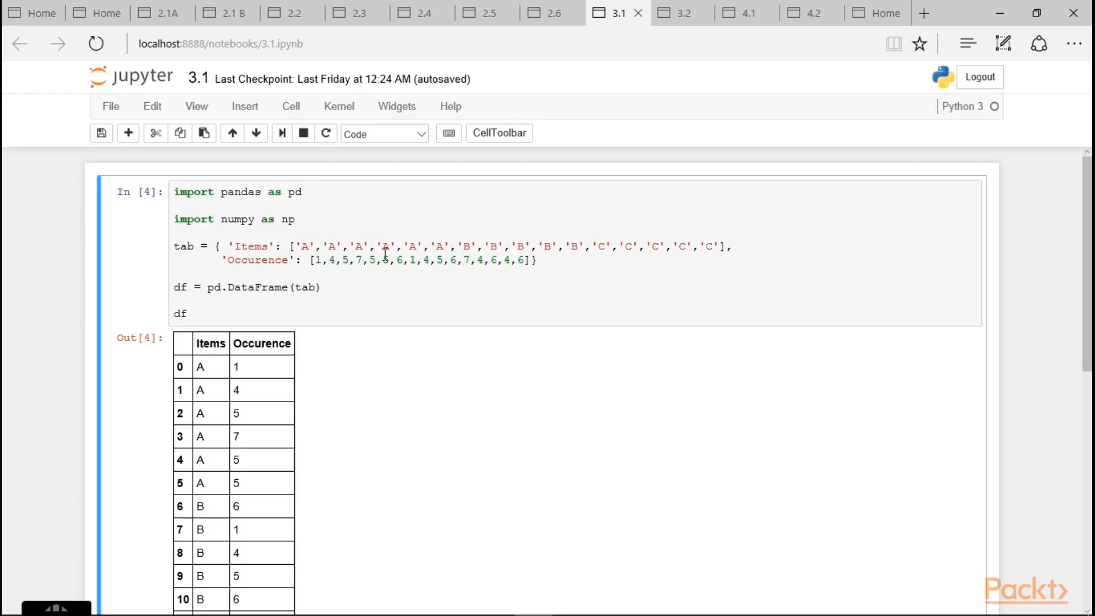
pyautogui.moveTo(643, 261)
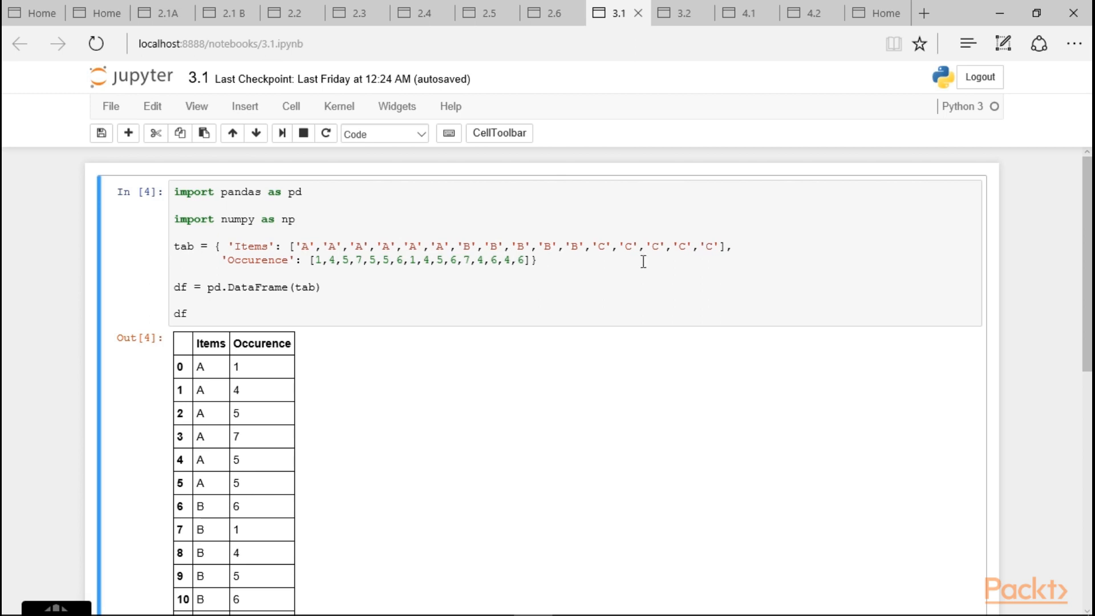
# Review the 3.2 groupby describe output, then move to notebook 4.1 on covariance and correlation
pyautogui.click(677, 13)
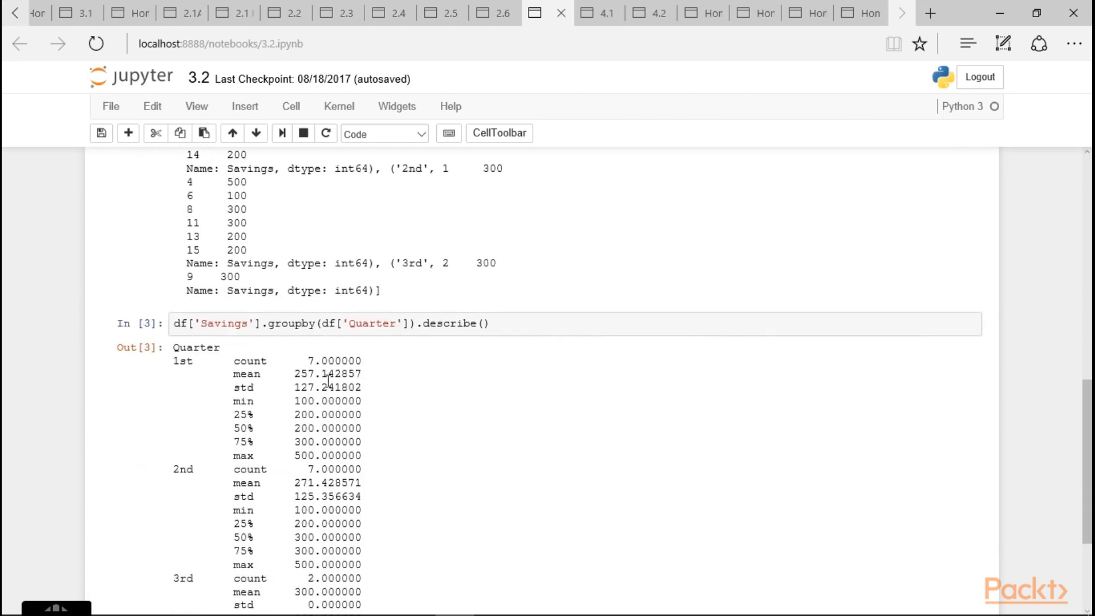
pyautogui.scroll(-3)
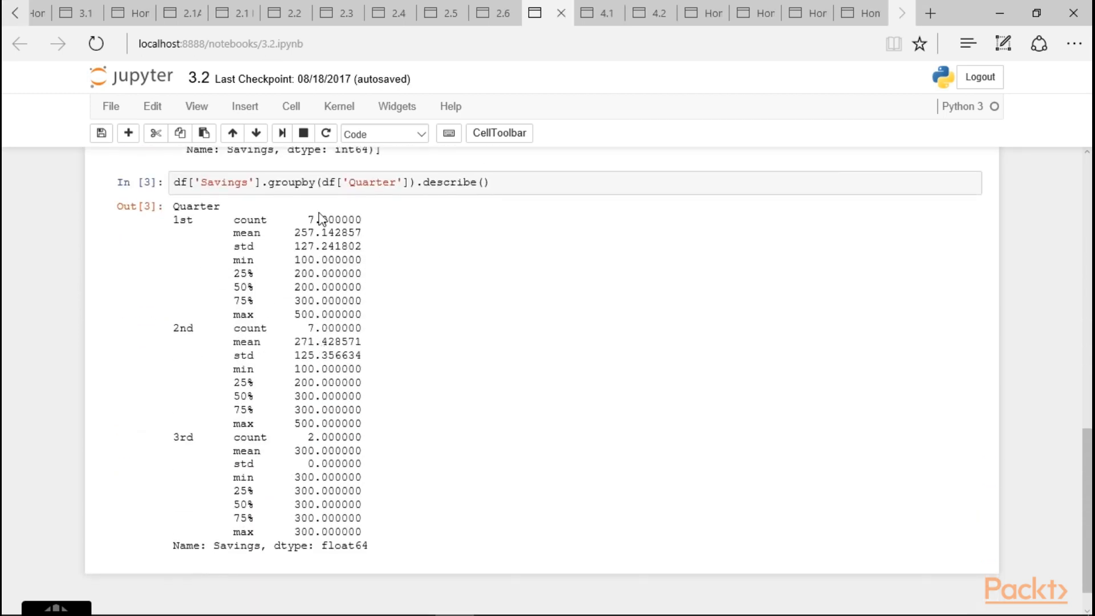
pyautogui.click(597, 12)
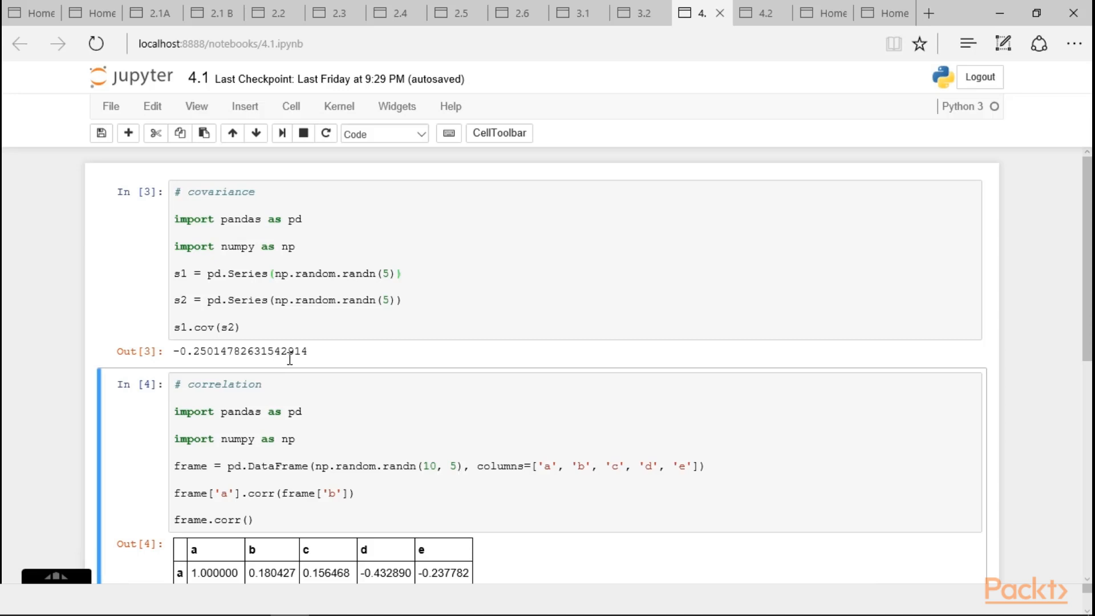
# Scroll notebook 4.2 from the triangular rolling mean down to the Time aware Function cell
pyautogui.click(760, 13)
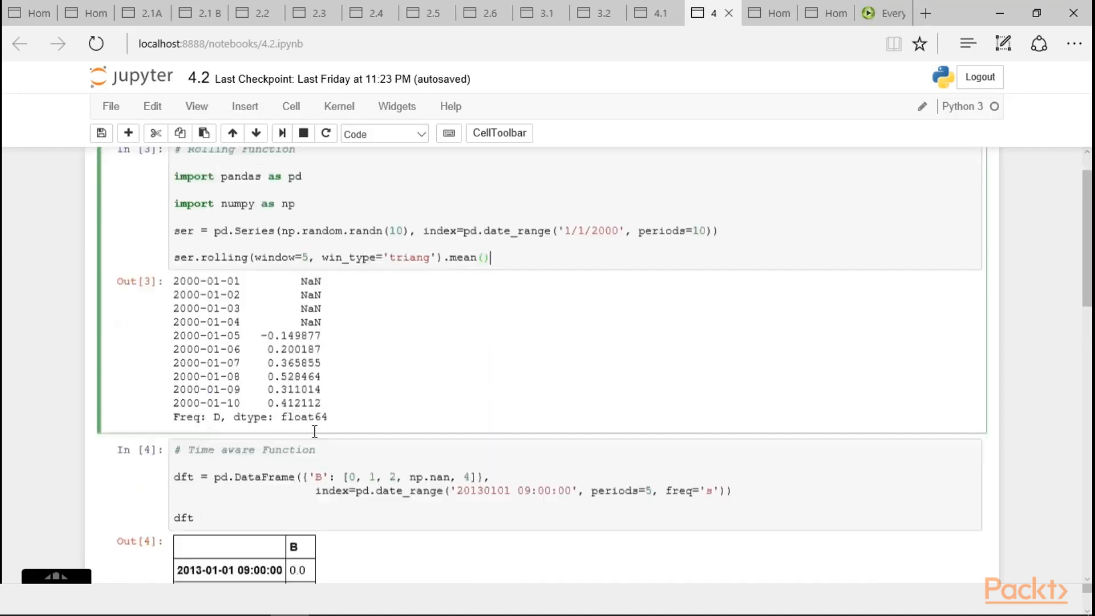
pyautogui.scroll(-3)
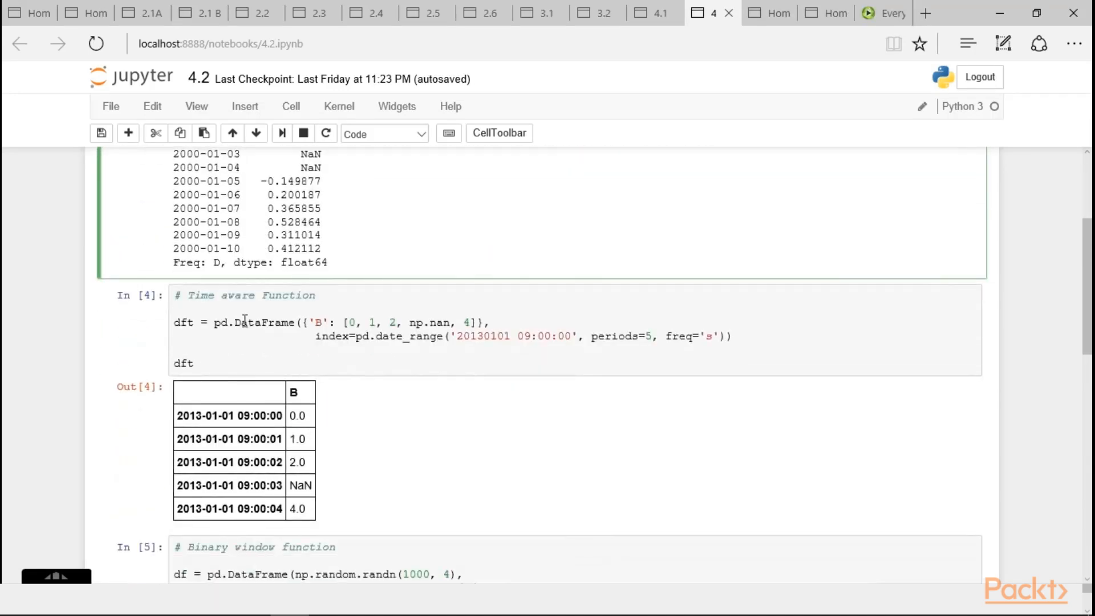